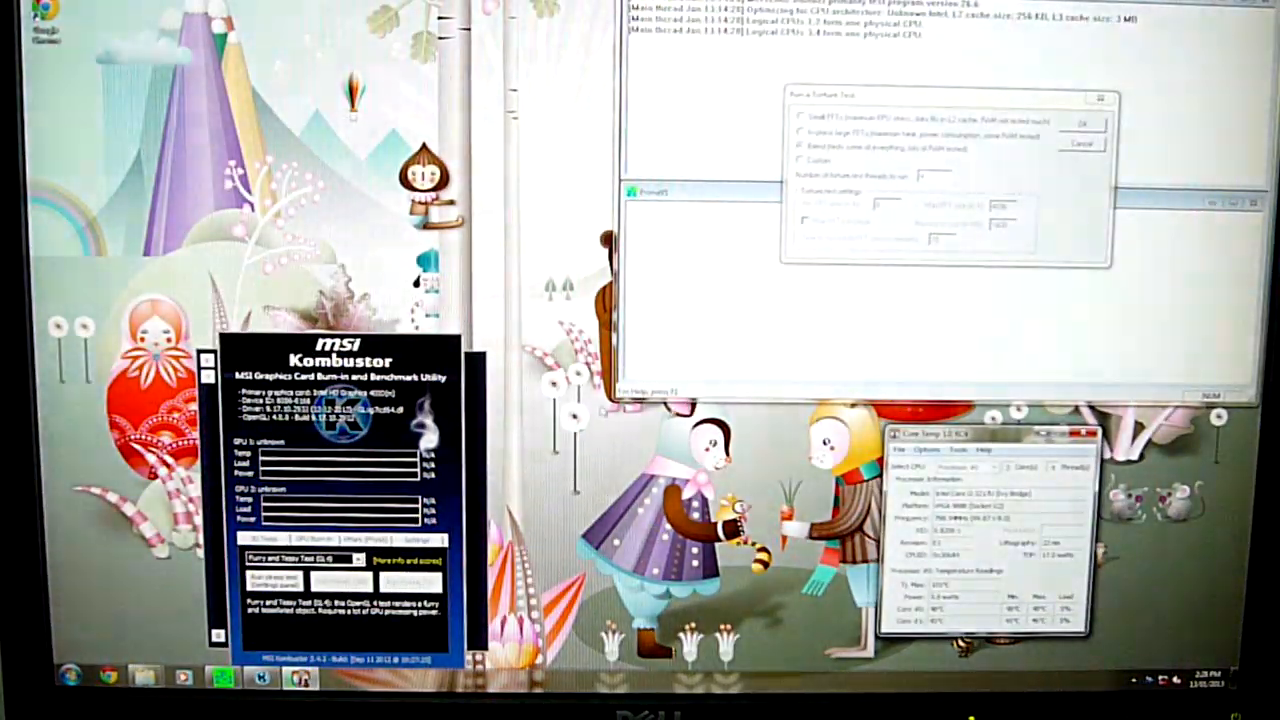
Start the torture test so the four worker threads begin their self-tests.
left_click(1084, 122)
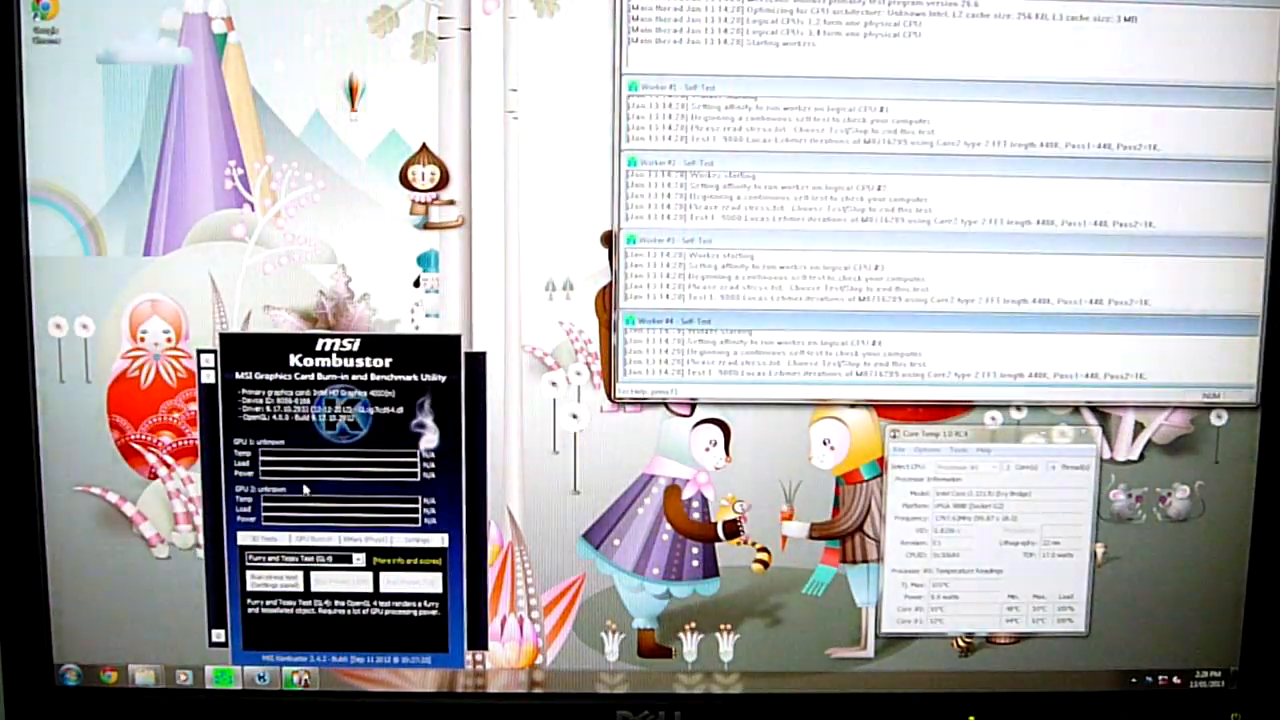